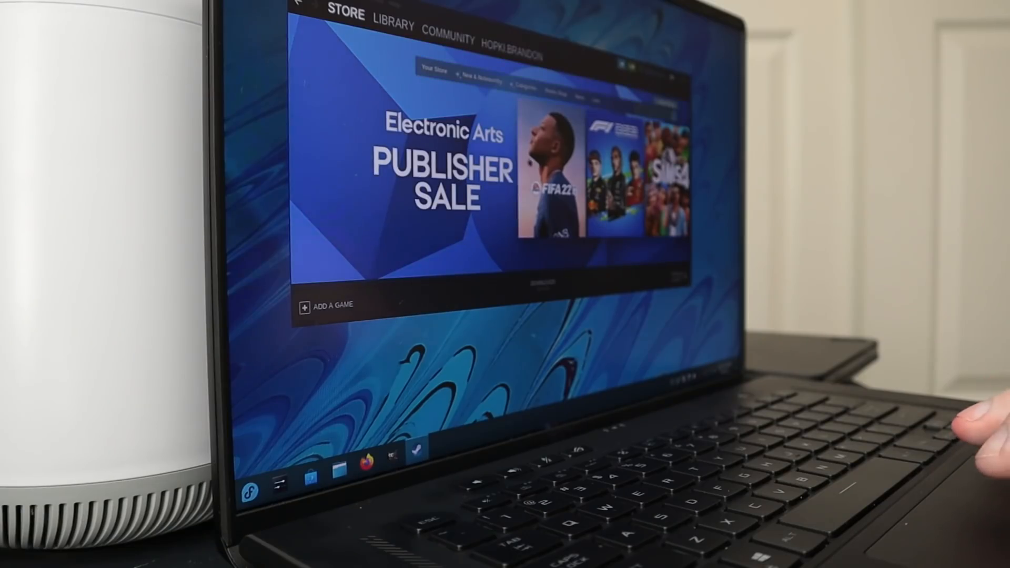
- Exit Elden Ring and bring up the KDE application launcher from the panel
left_click(393, 15)
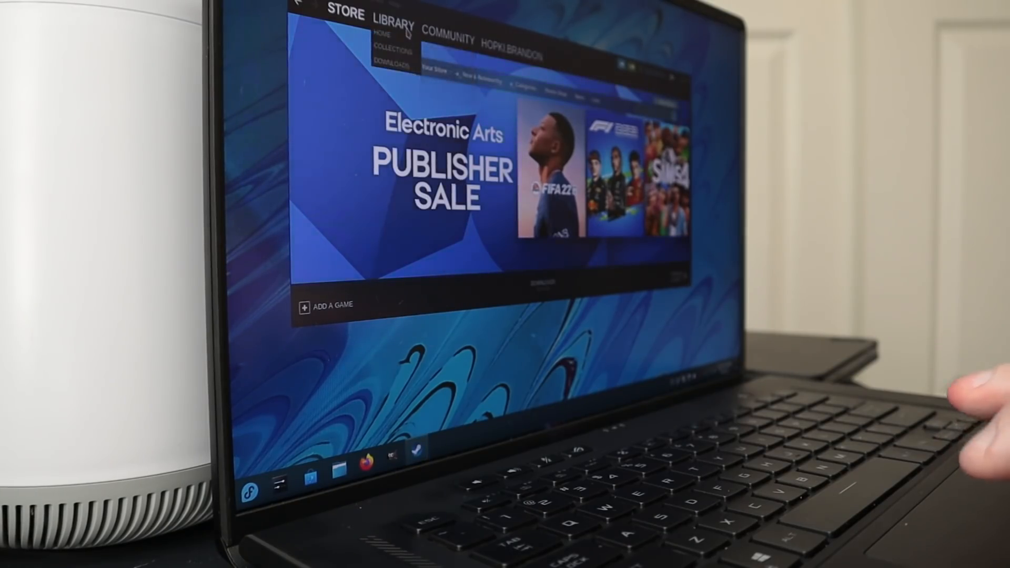
left_click(393, 14)
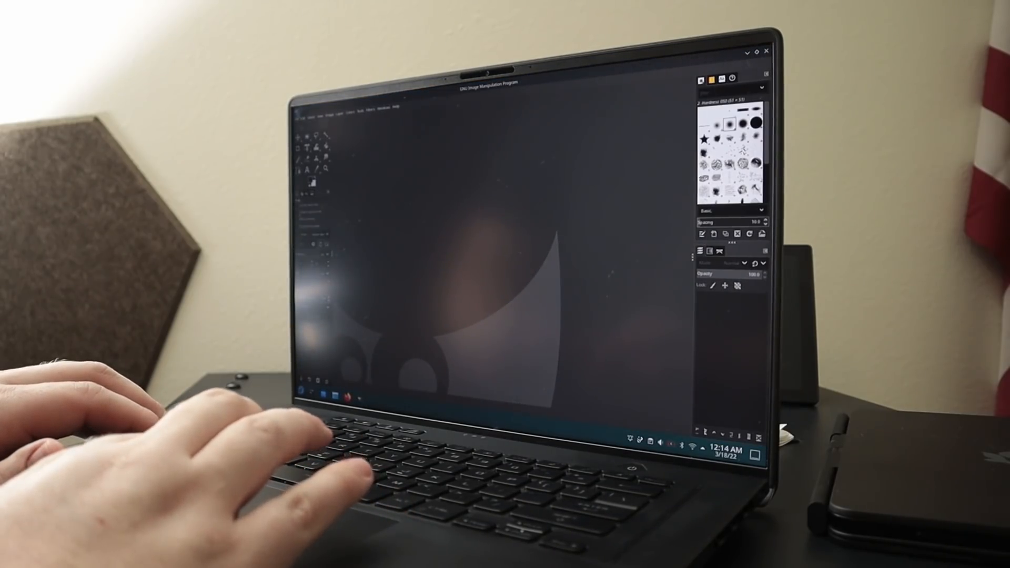
left_click(361, 109)
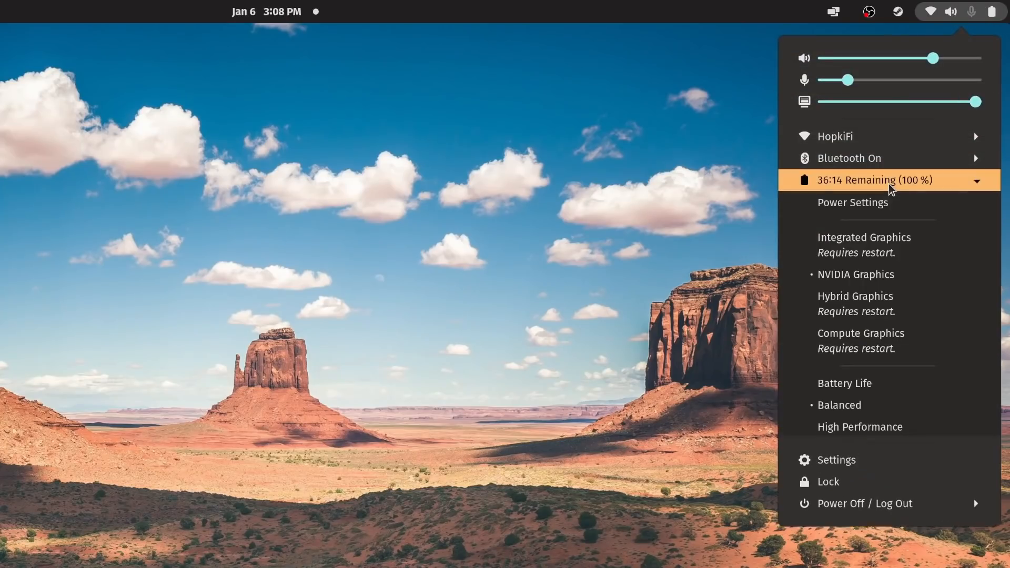
mouse_move(855, 276)
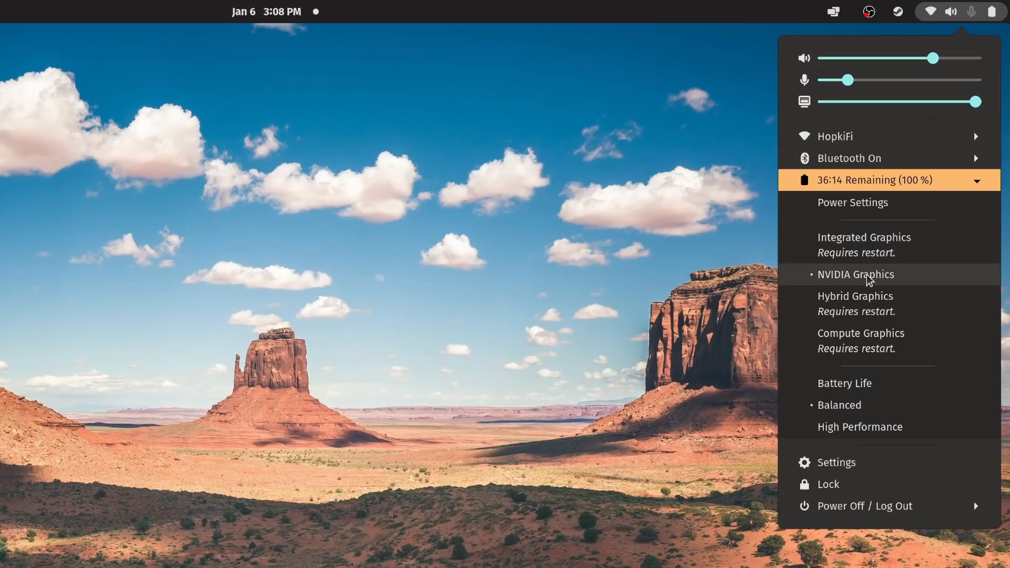
mouse_move(869, 340)
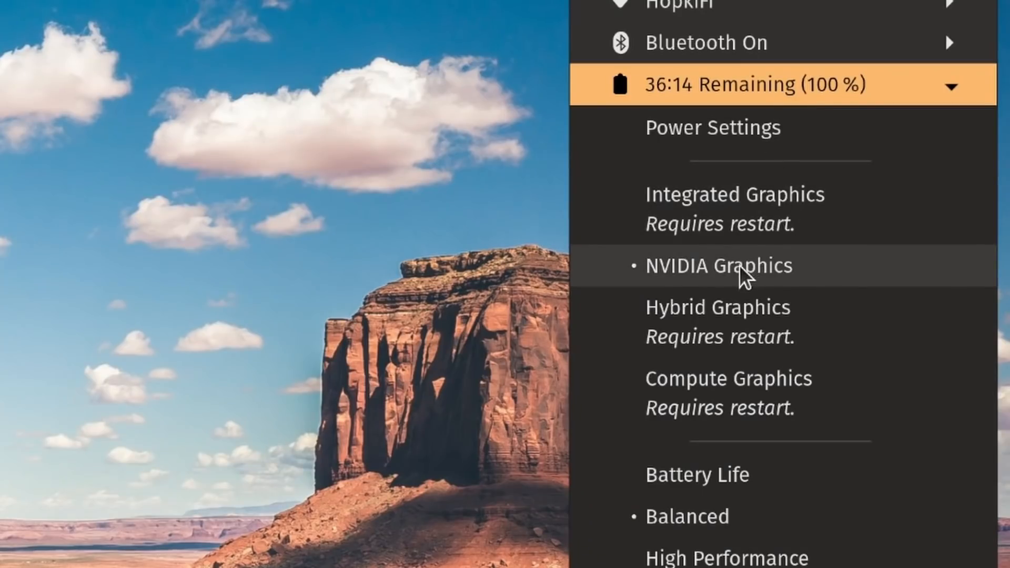
mouse_move(744, 387)
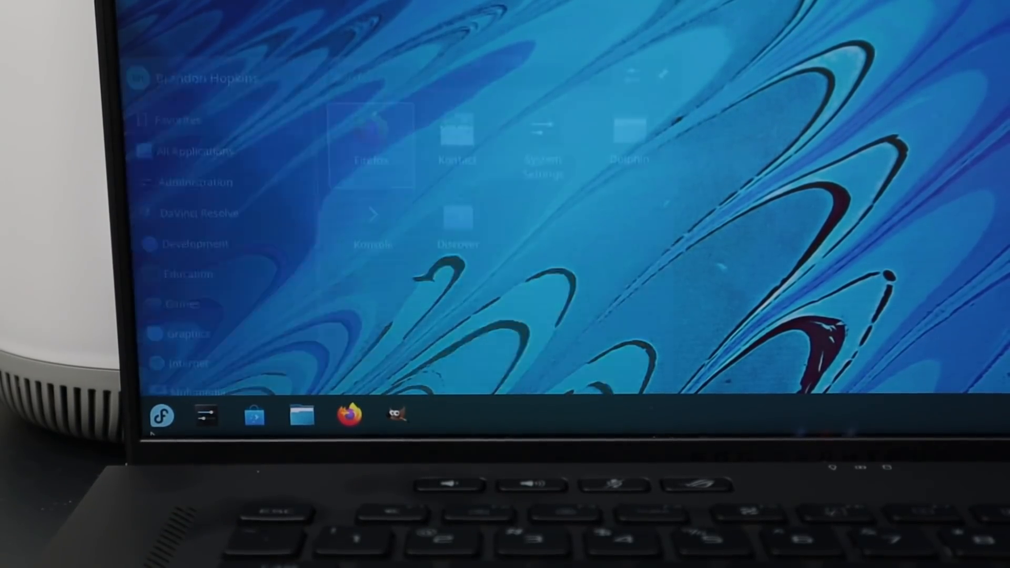
- Browse the Administration and All Applications lists, then launch Dolphin from the taskbar
left_click(189, 96)
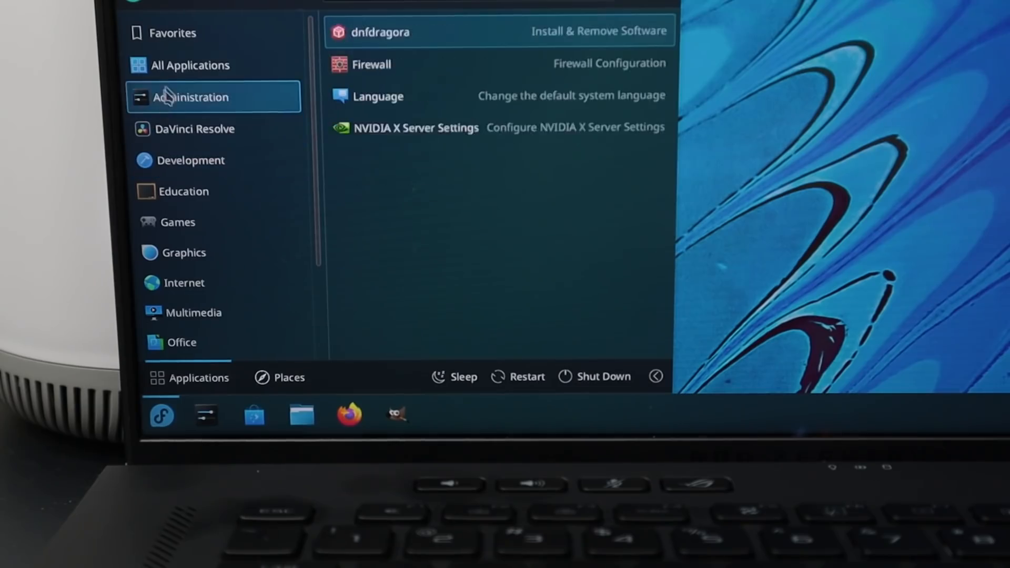
left_click(191, 64)
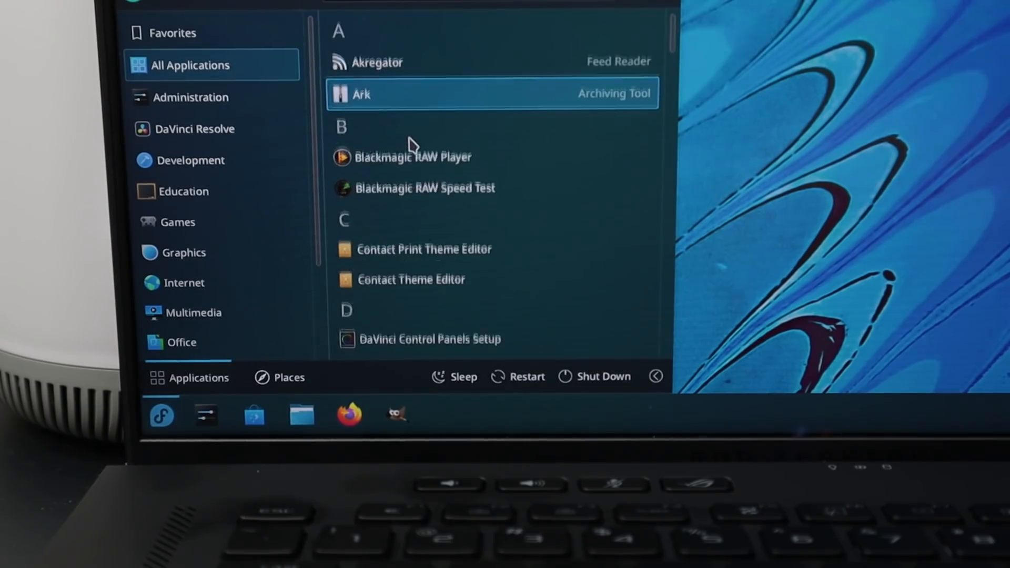
scroll("down", 3)
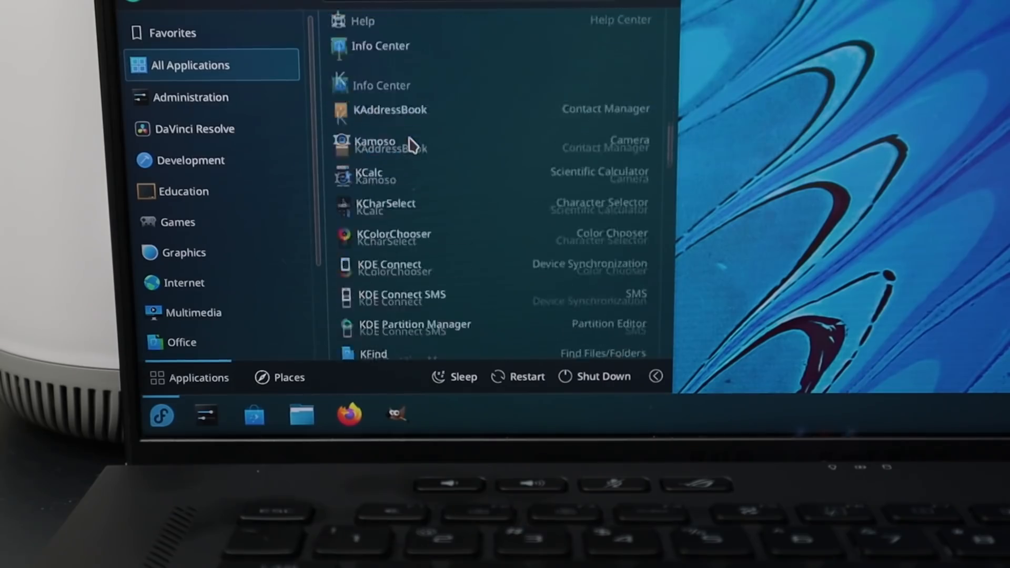
scroll("down", 3)
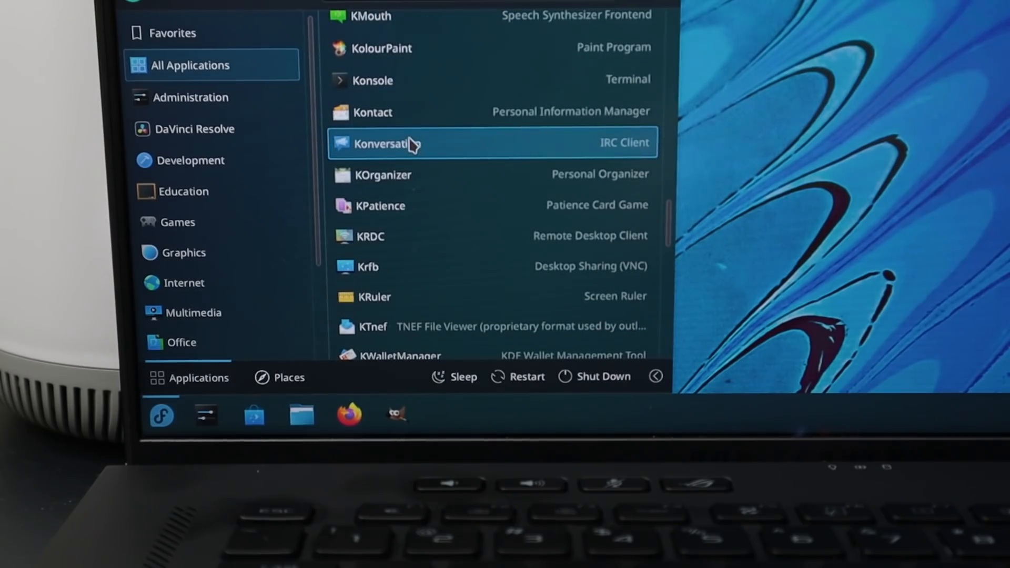
mouse_move(250, 182)
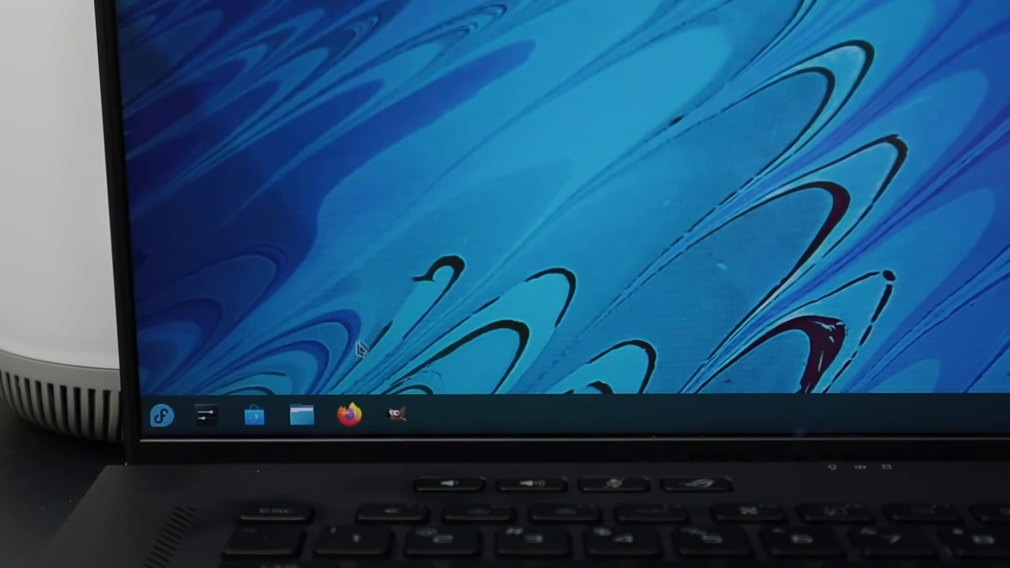
mouse_move(301, 414)
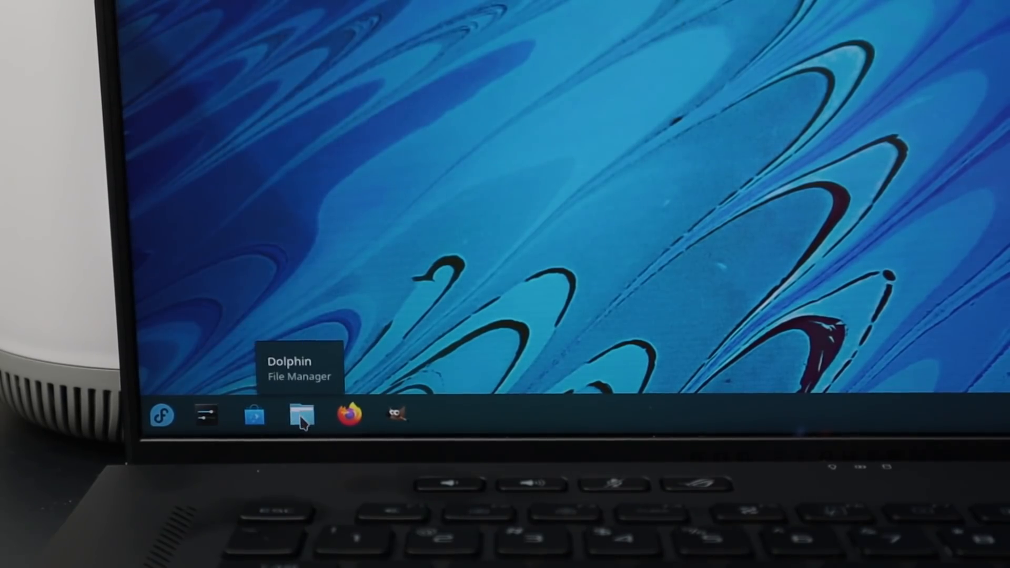
left_click(300, 413)
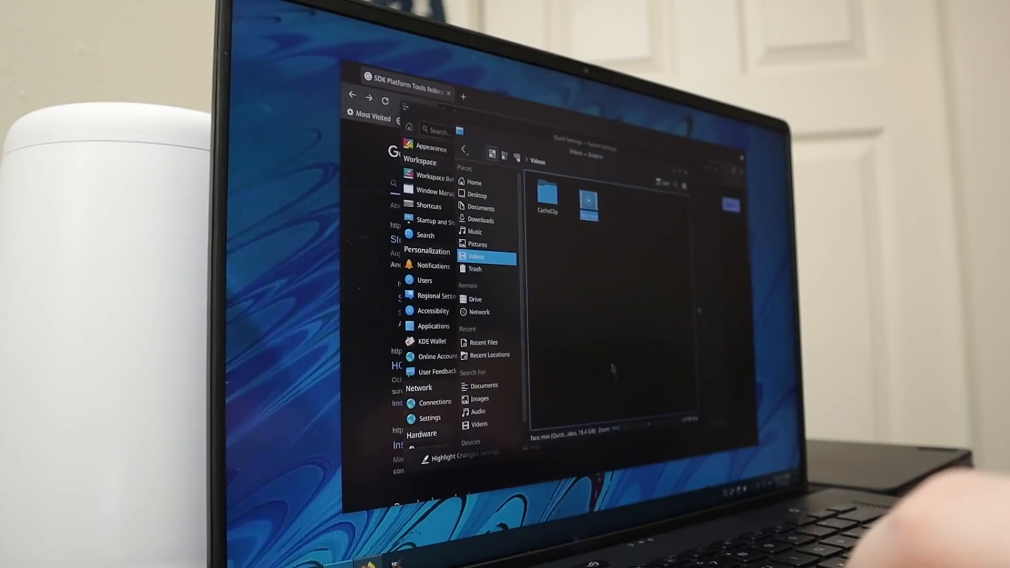
- Show the Documents folder in Dolphin, then reach Workspace Behavior via Shortcuts in System Settings
left_click(479, 207)
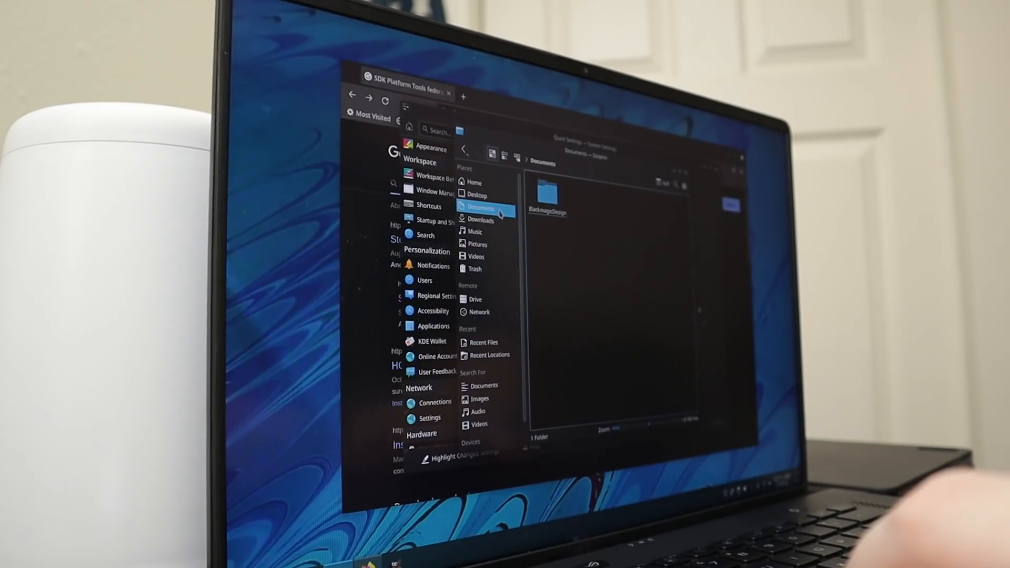
left_click(478, 299)
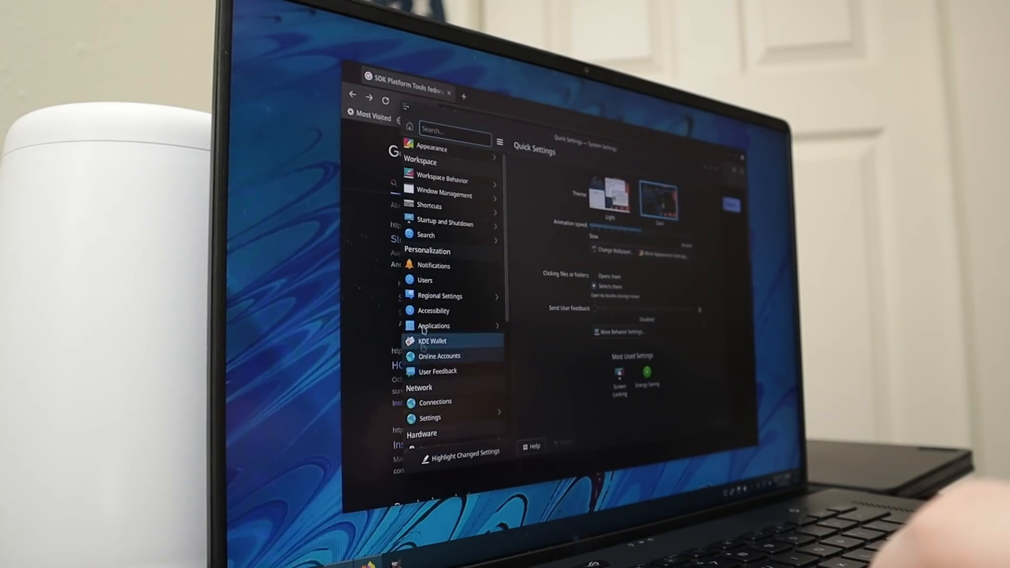
left_click(429, 204)
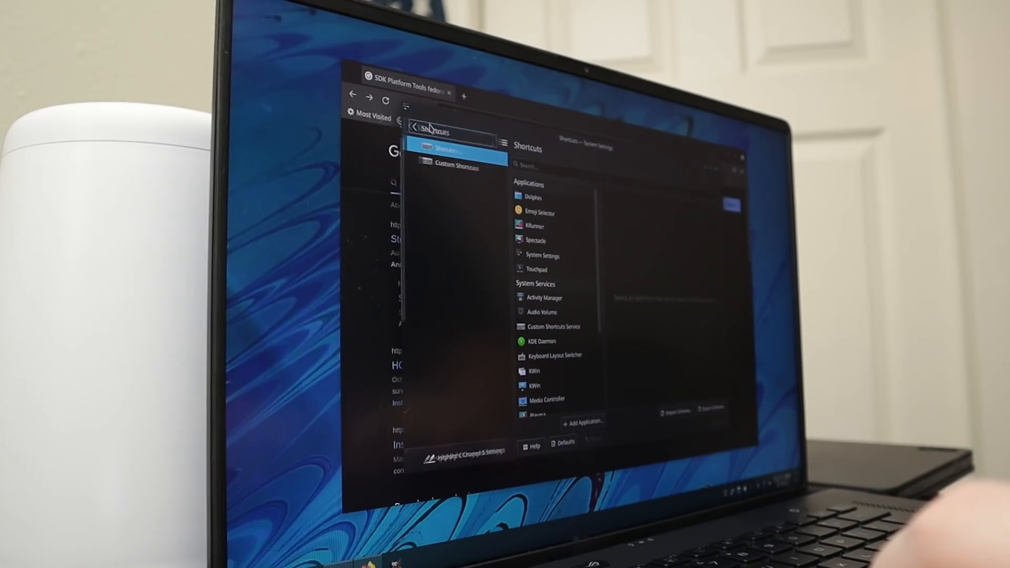
left_click(442, 126)
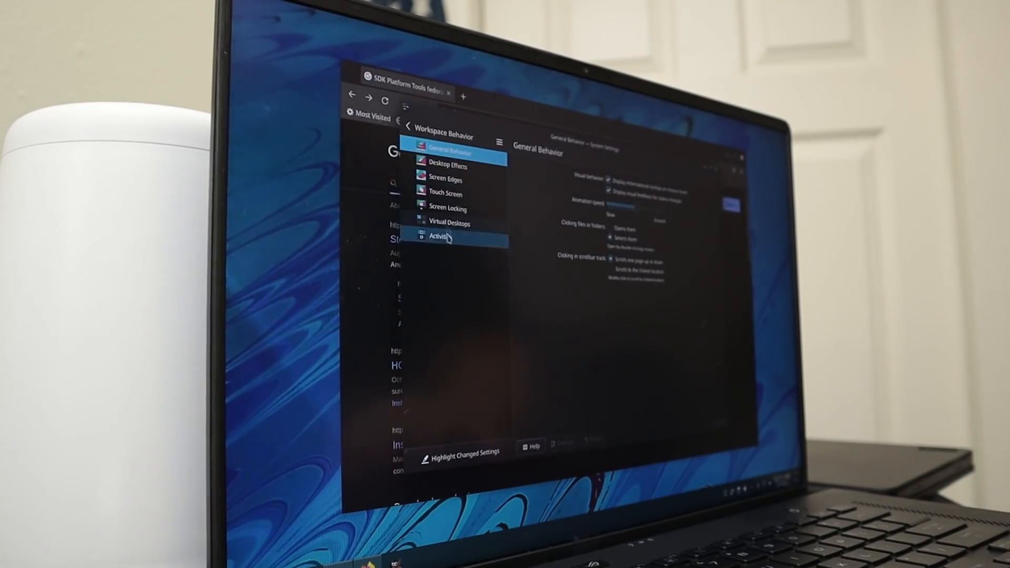
mouse_move(325, 306)
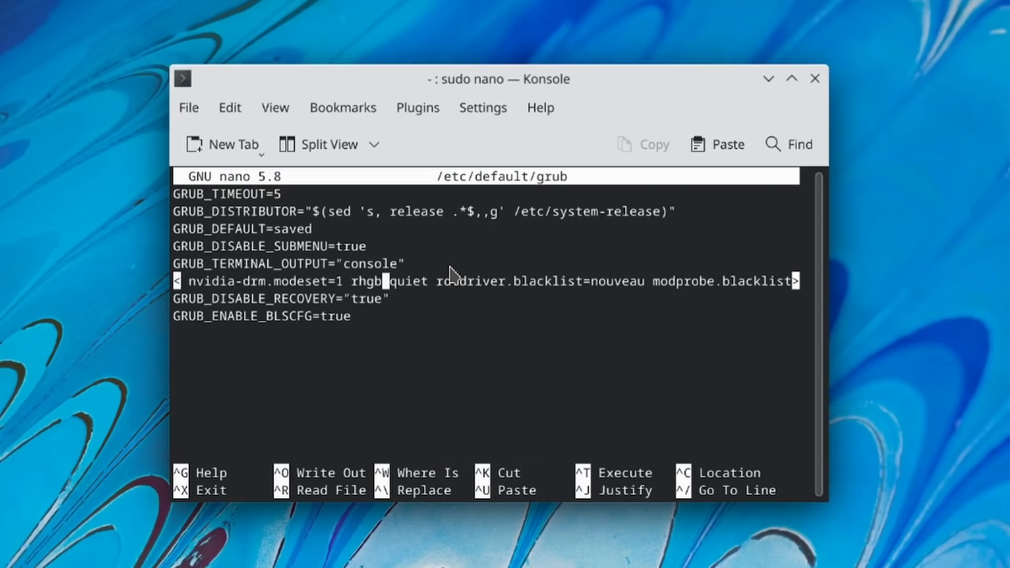
- Delete the rhgb option from the kernel command line in /etc/default/grub and write the file out
key("BackSpace")
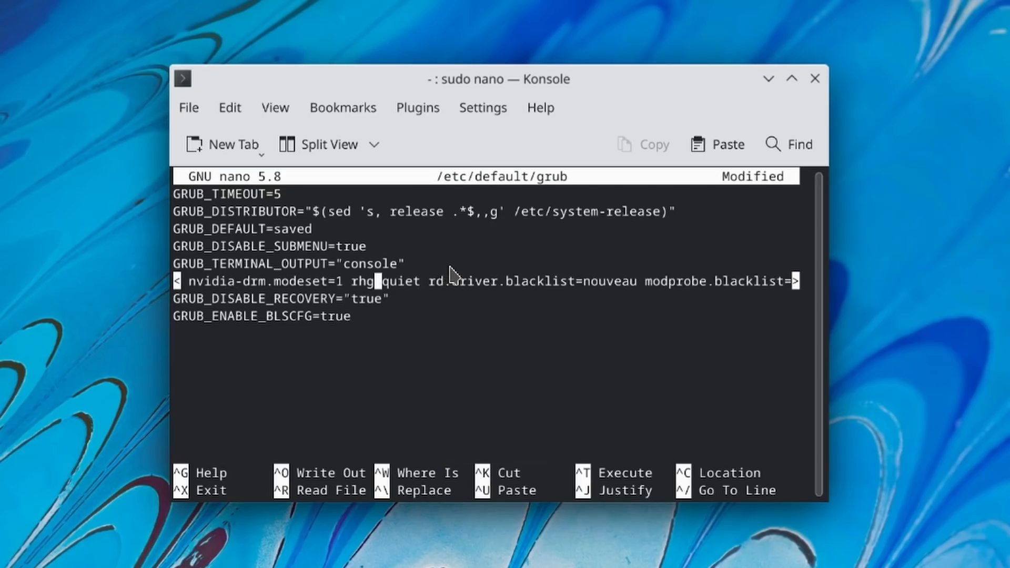
key("ctrl+o")
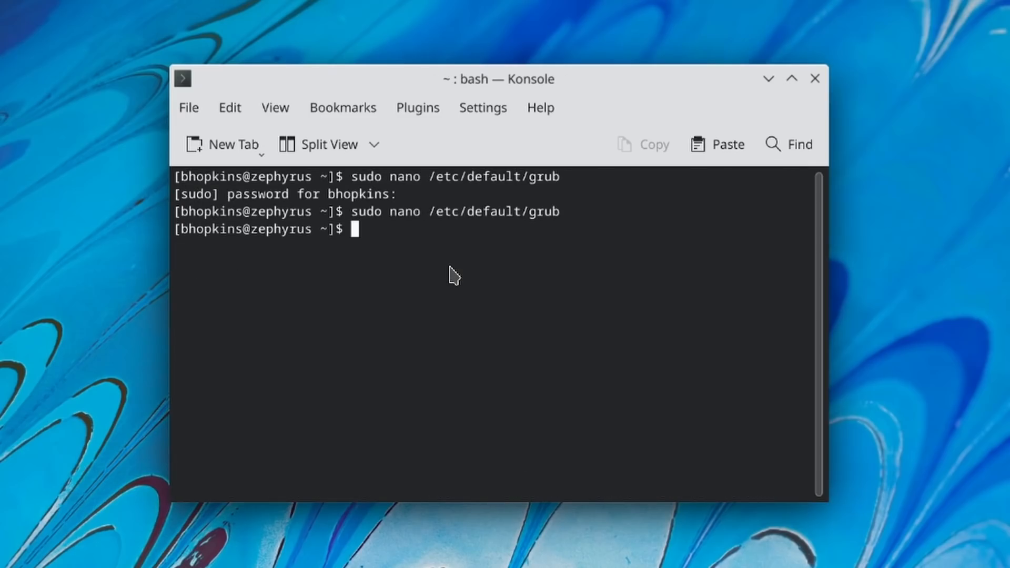
- Enter grub2-mkconfig --output=/b... at the prompt to regenerate the GRUB configuration
type("g")
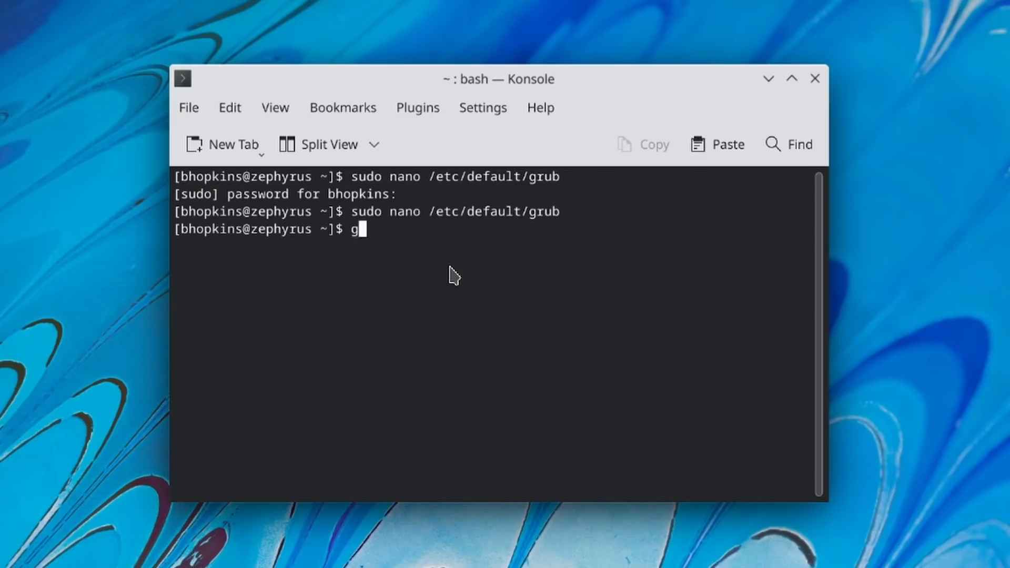
type("rub")
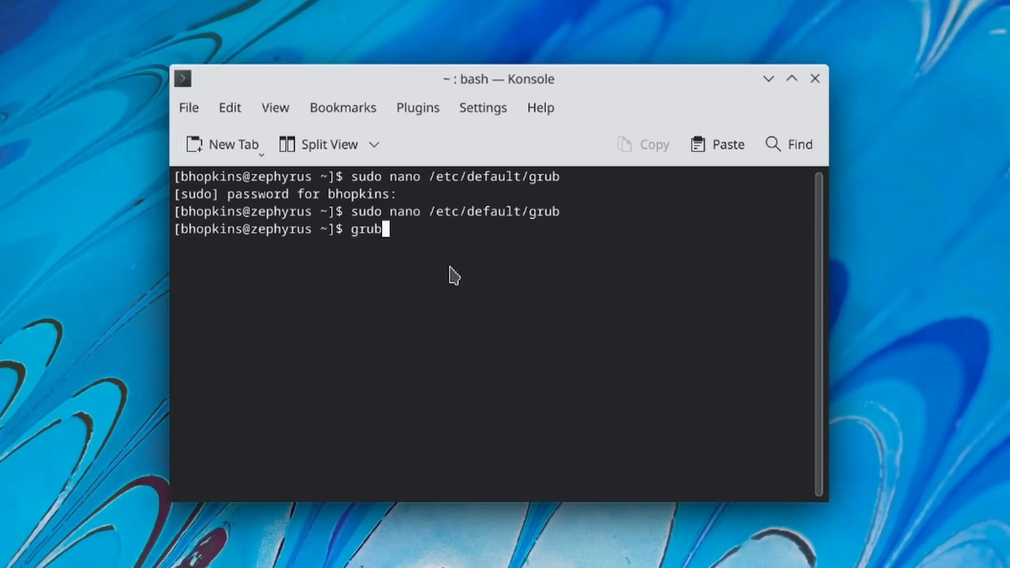
type("2-m")
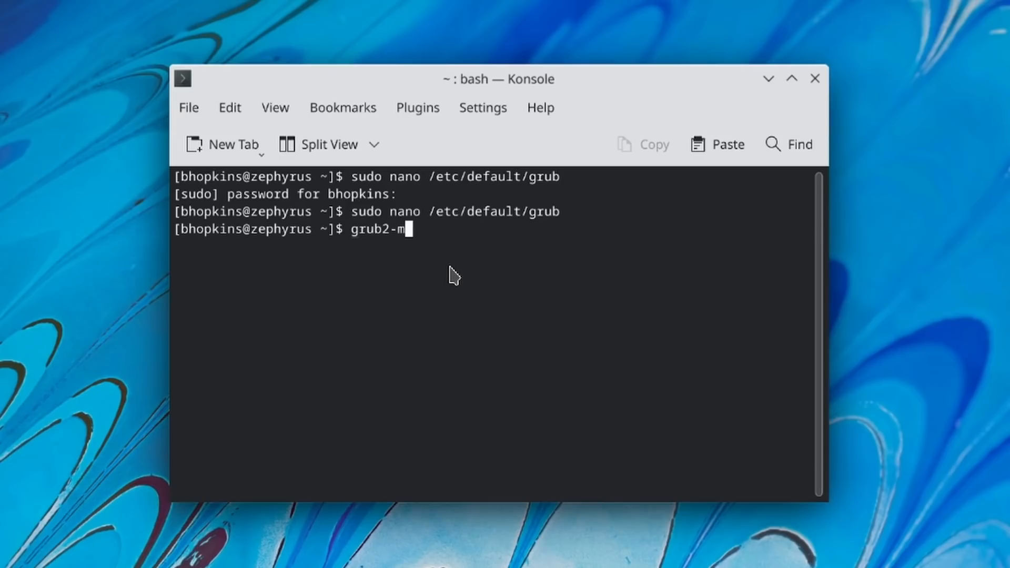
type("kconfig")
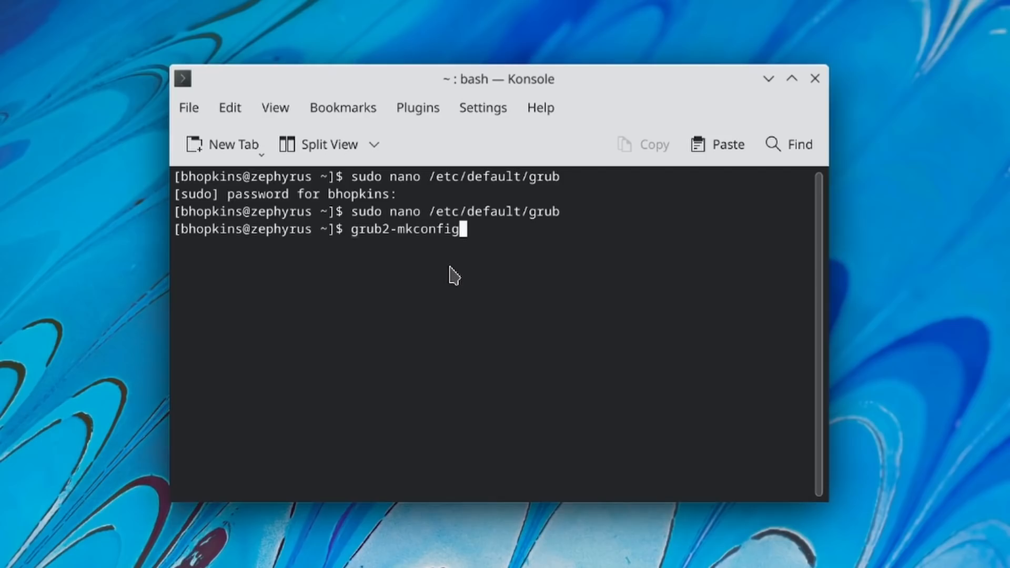
type("--")
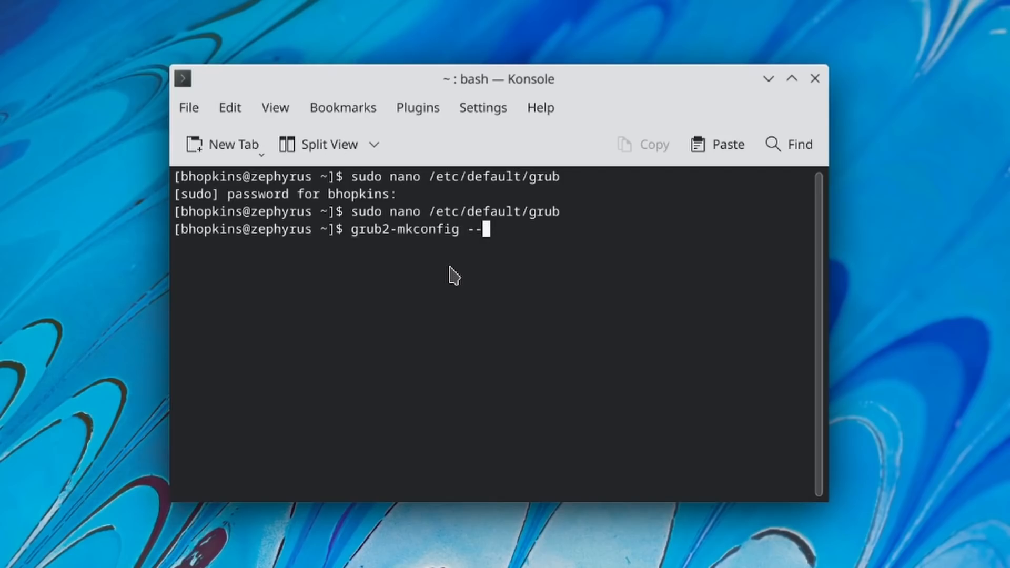
type("output")
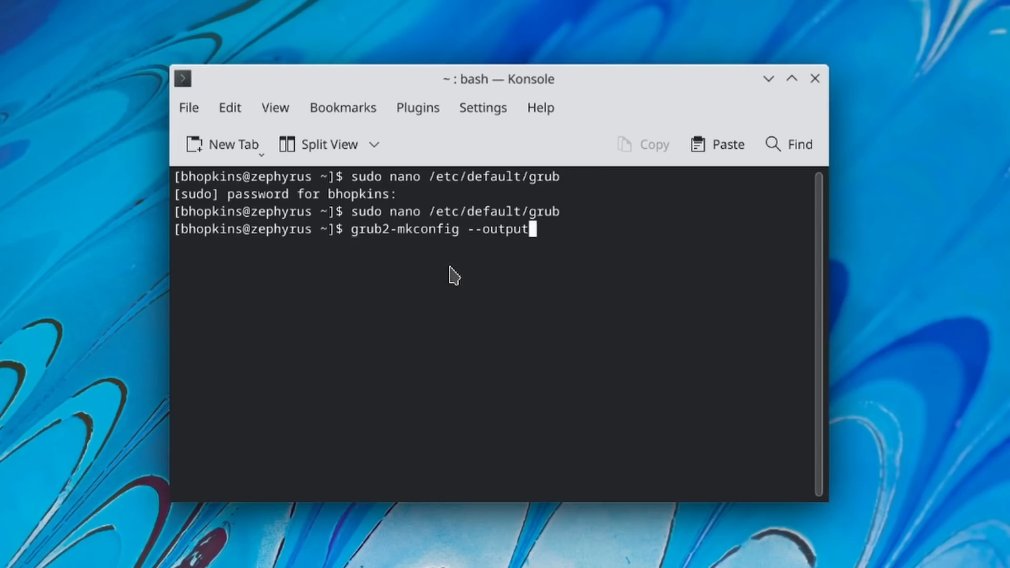
type("/b")
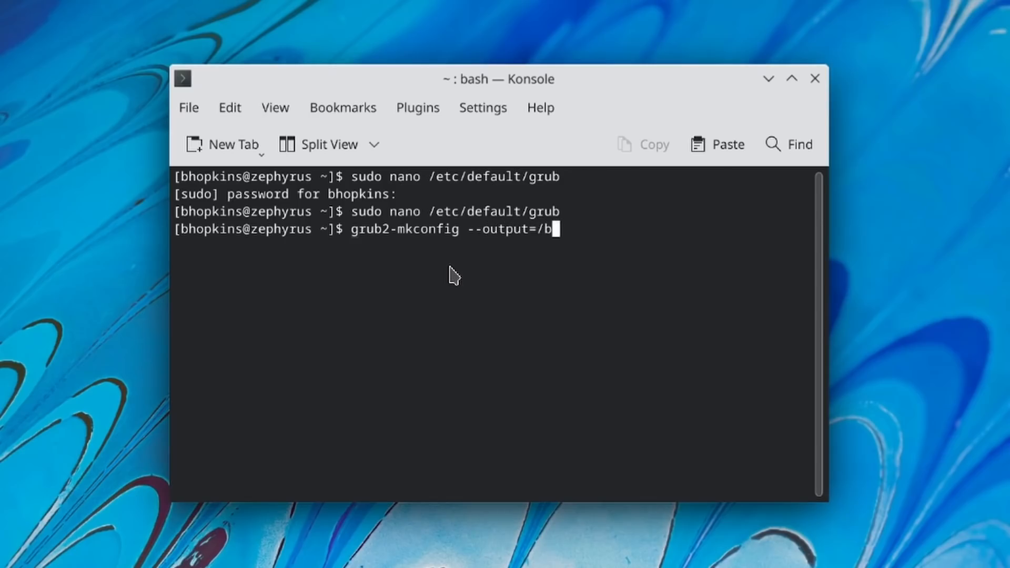